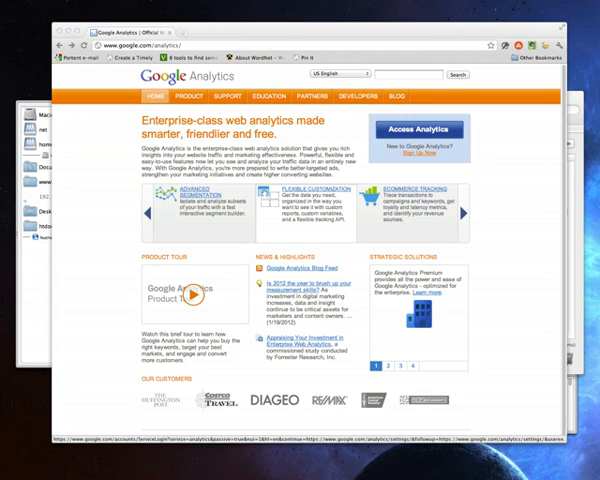
mouse_move(227, 147)
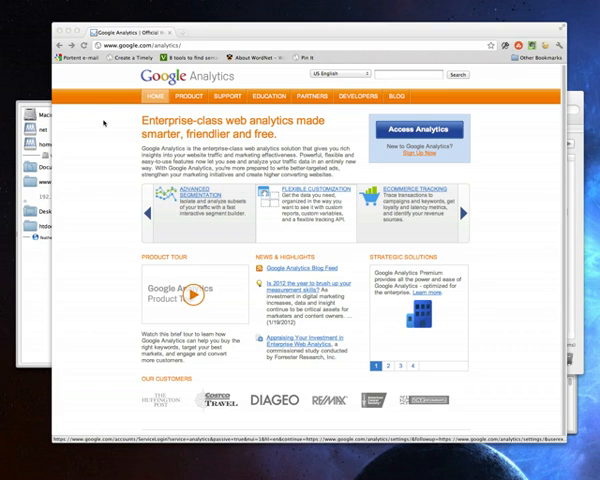
click(183, 32)
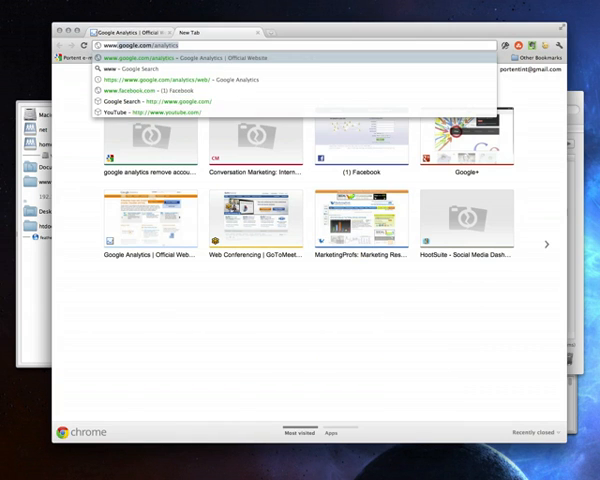
text(www.gibblegibble)
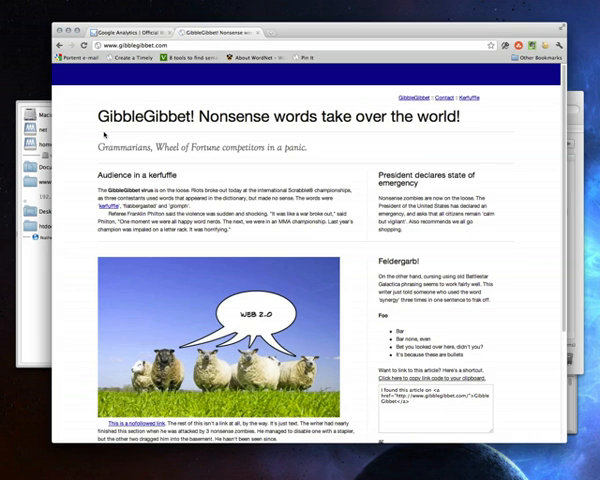
mouse_move(232, 188)
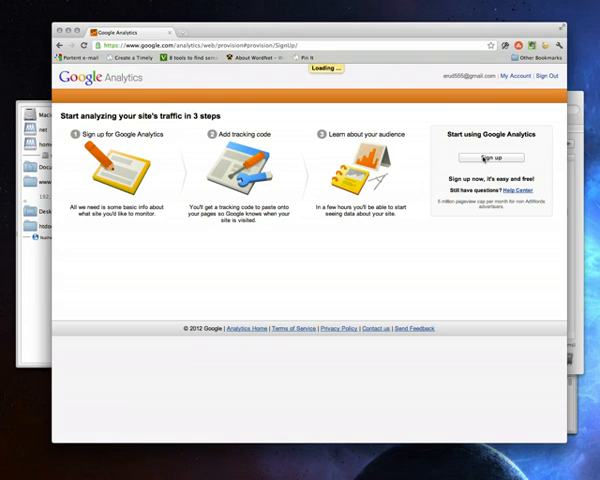
click(490, 159)
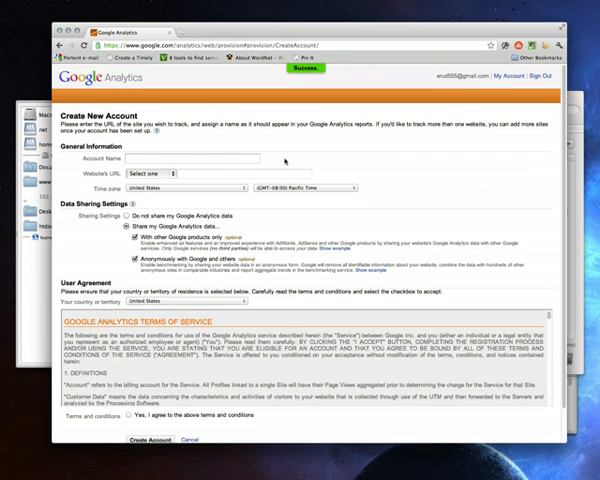
text(lana Test)
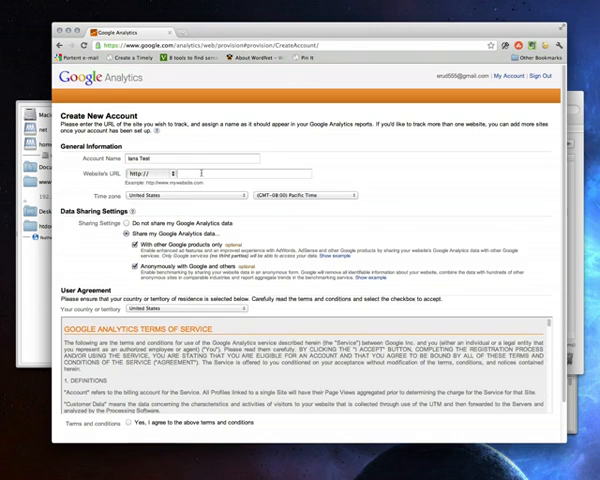
text(ww)
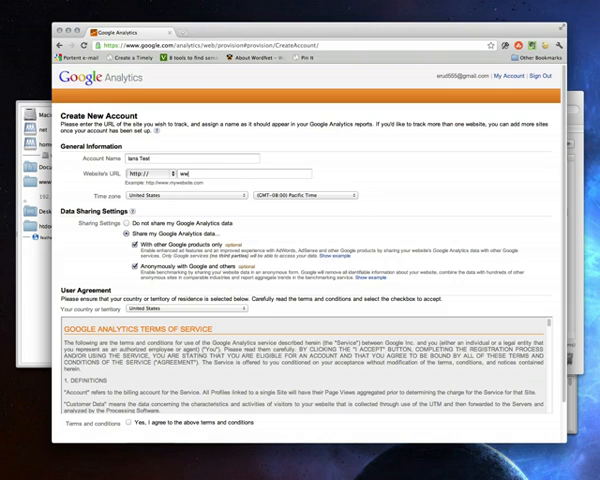
text(www.gibblegibbel.com)
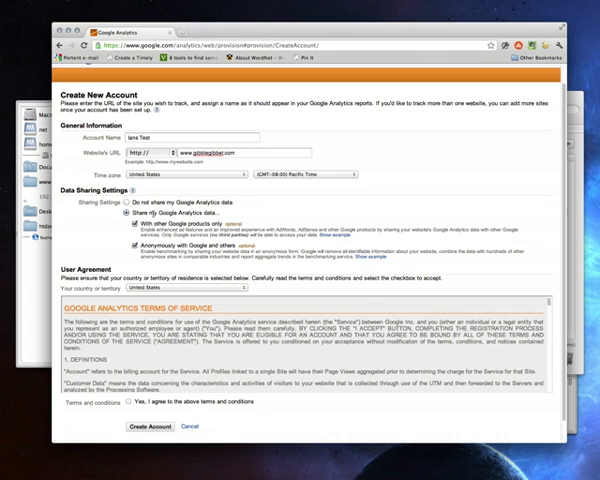
mouse_move(168, 244)
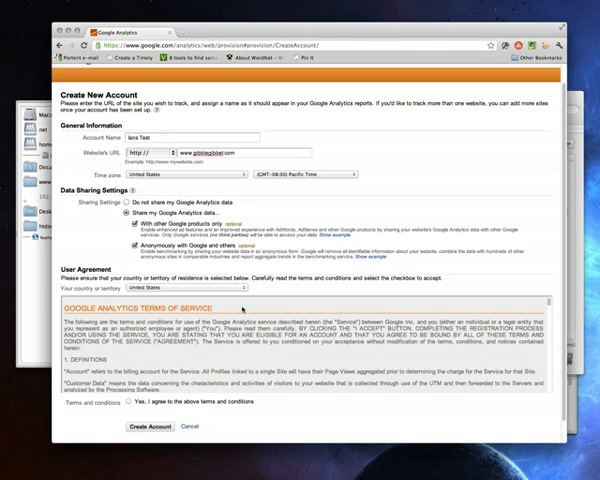
click(129, 202)
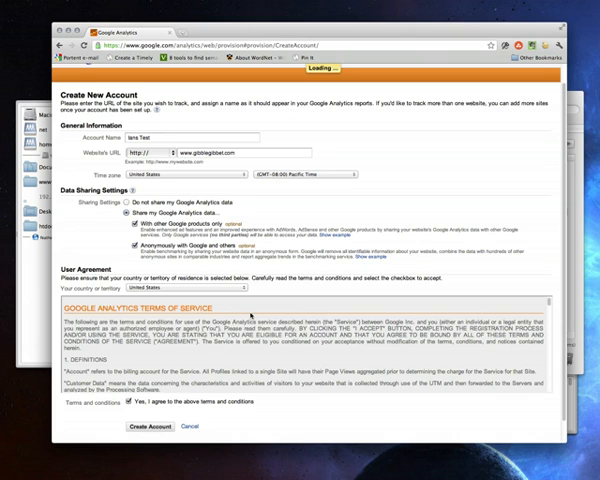
Step: Create the Ians Test account, showing tracking ID UA-28510517-1 for gibblegibbet.com
click(148, 428)
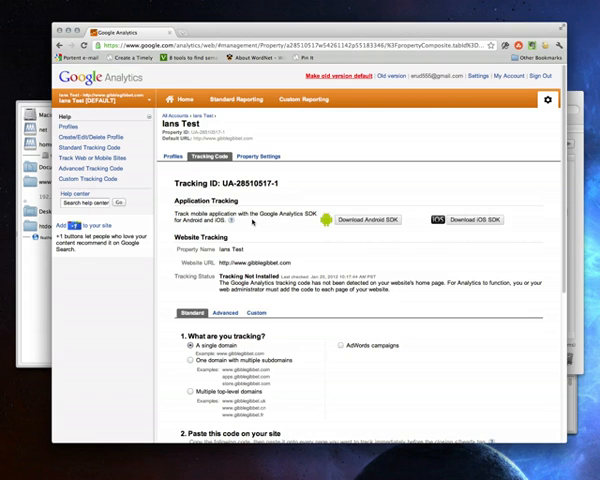
mouse_move(255, 220)
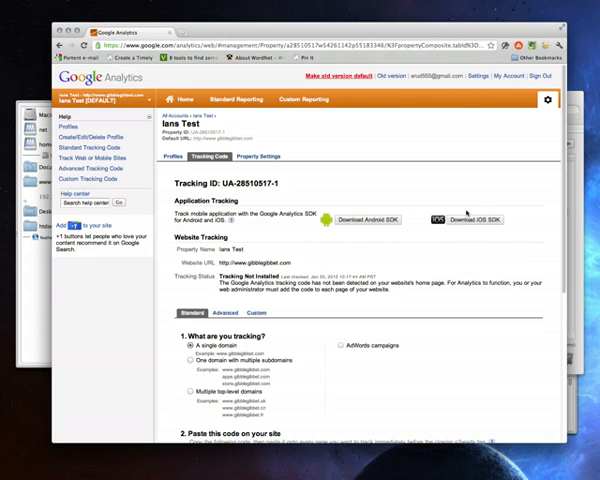
Step: Try the subdomain and multiple-domain options, keeping a single domain with AdWords campaigns
scroll(down, 3)
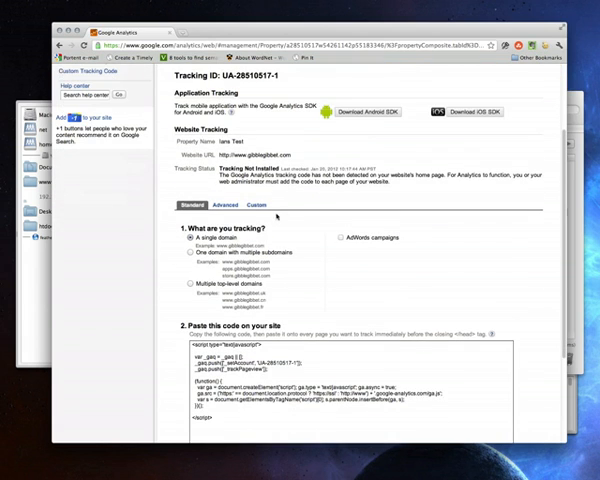
scroll(down, 3)
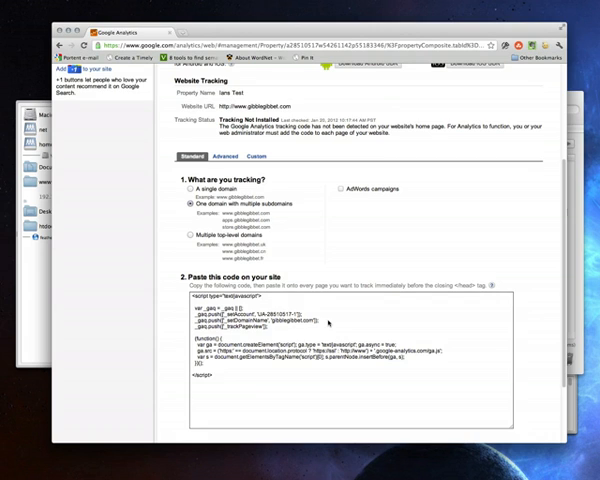
click(190, 191)
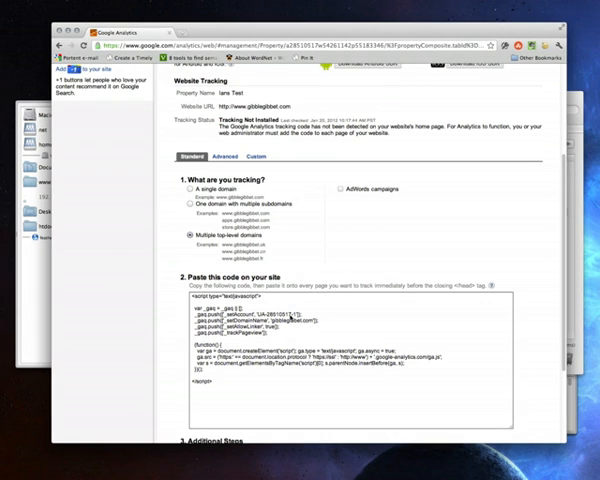
click(188, 190)
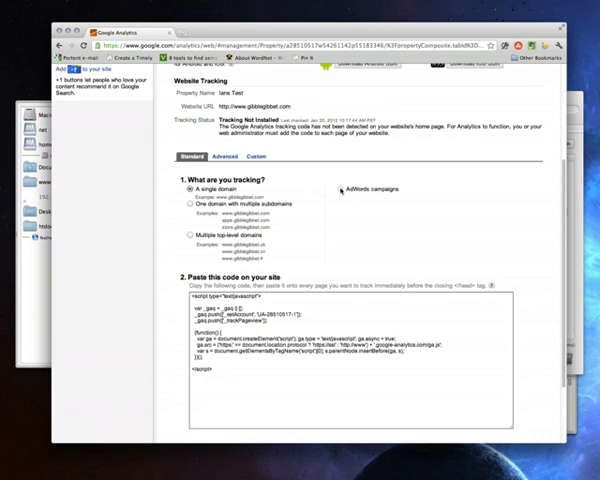
scroll(down, 3)
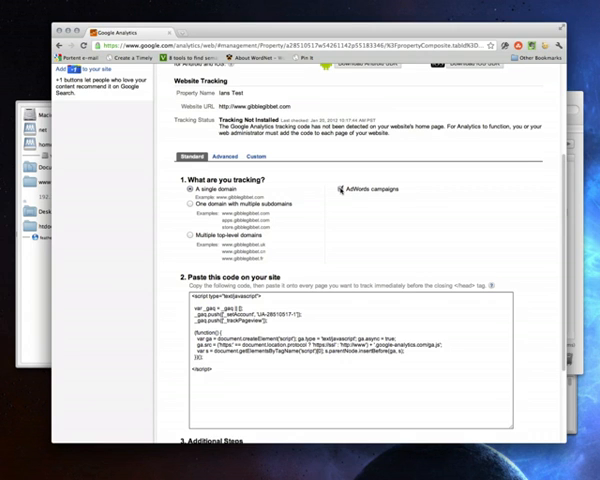
scroll(down, 3)
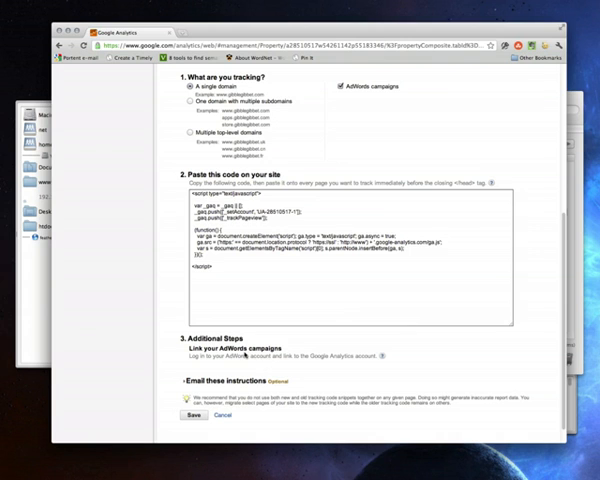
mouse_move(240, 415)
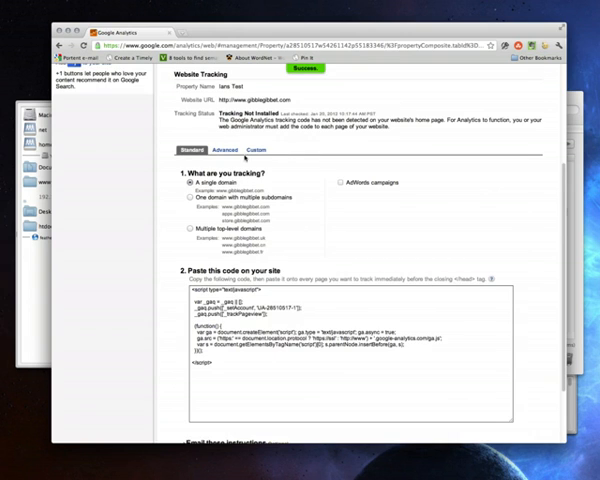
Step: Show the advanced tracking options, toggling PHP page tracking on and back off
click(221, 150)
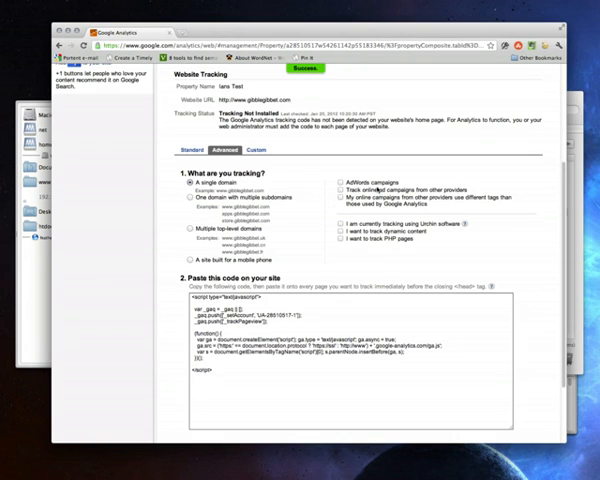
scroll(down, 3)
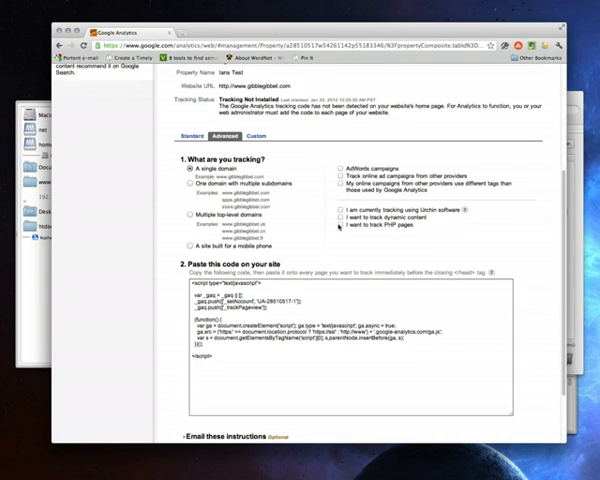
click(340, 228)
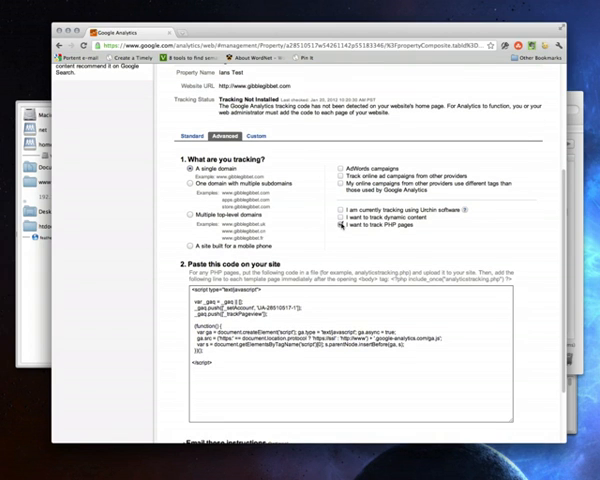
click(338, 233)
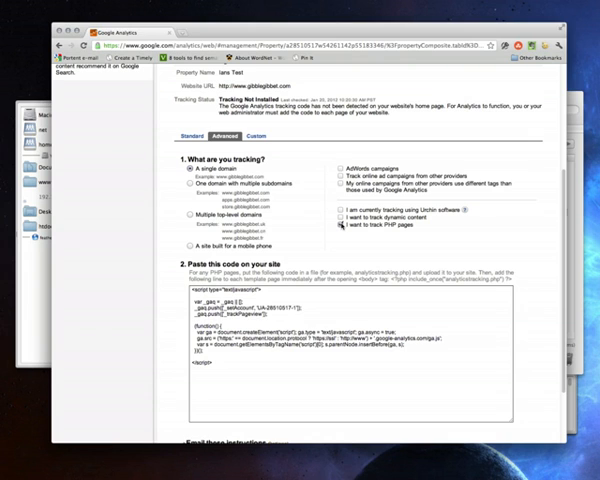
click(343, 219)
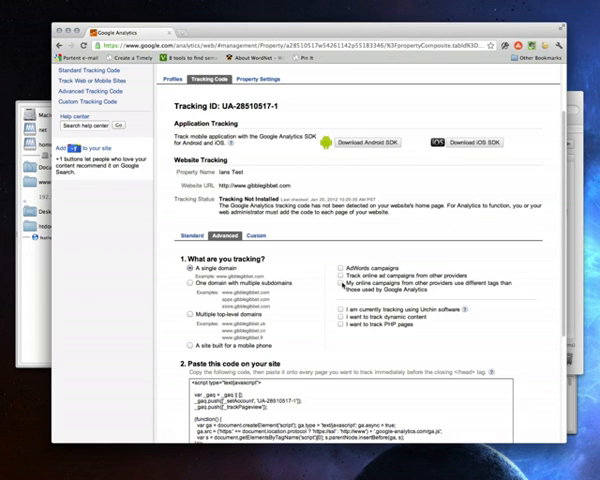
Step: Bring up the Edit Profile Information form for the Ians Test profile
scroll(down, 3)
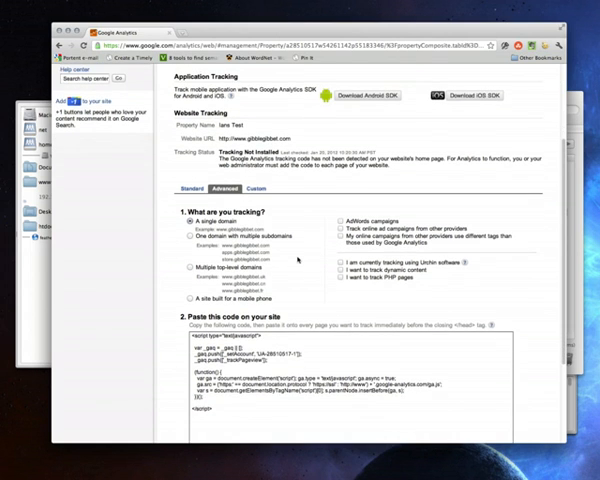
click(328, 231)
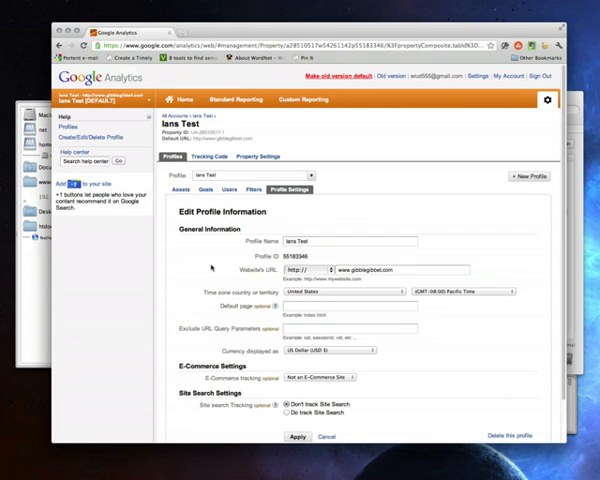
Step: Navigate away from the profile form, triggering the discard-changes prompt
scroll(down, 3)
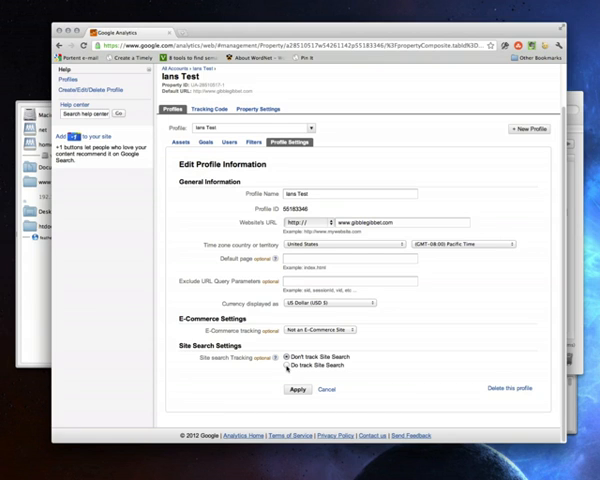
click(287, 366)
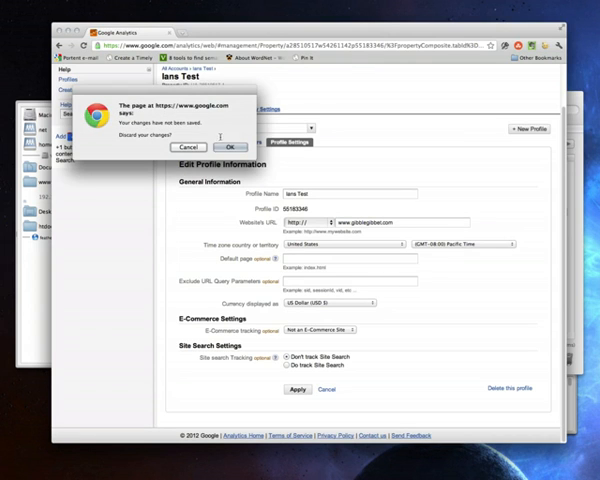
Step: Discard the unsaved profile edits and return to the Ians Test properties list
click(231, 147)
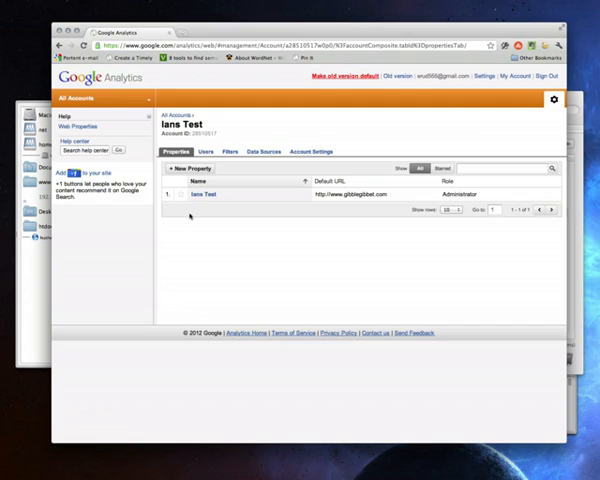
Step: Show the Ians Test property's standard single-domain tracking code snippet
click(204, 194)
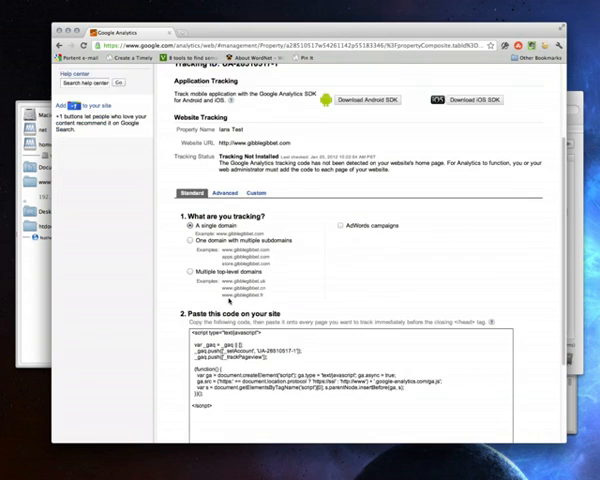
scroll(down, 3)
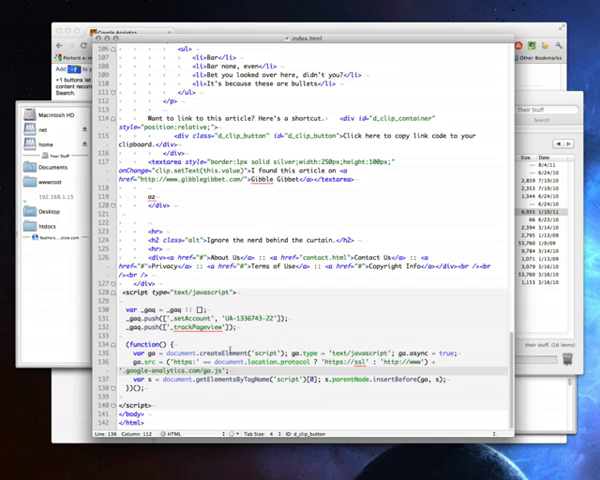
Step: Place the tracking script above </body> in index.html and review the head section
click(130, 412)
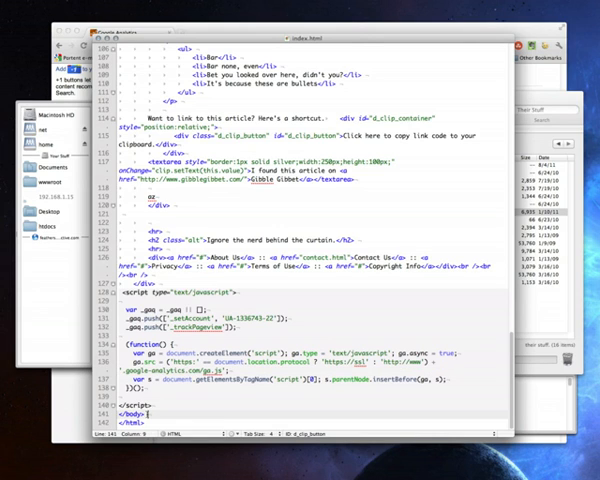
click(227, 309)
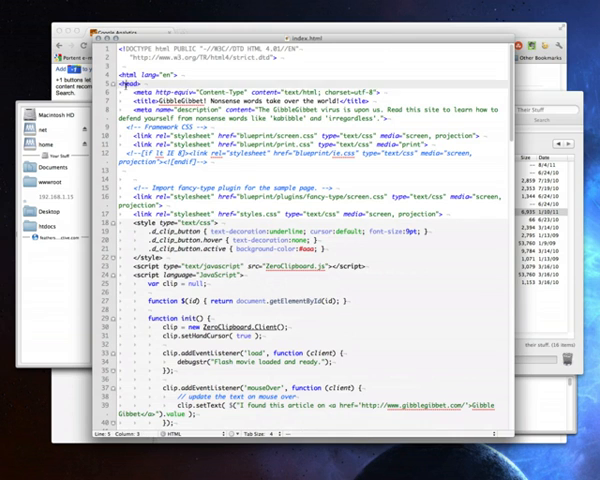
scroll(down, 3)
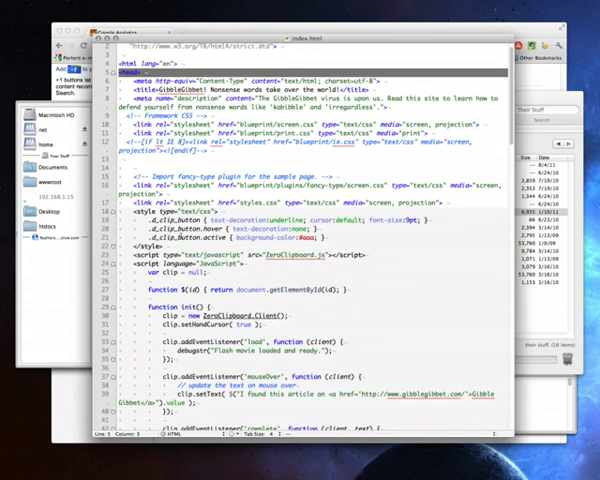
scroll(down, 3)
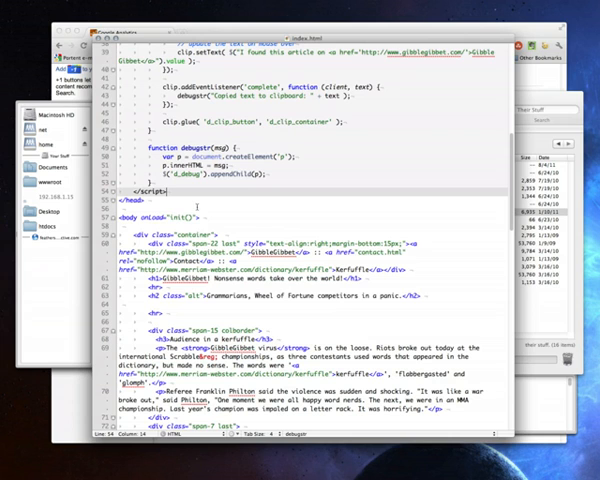
mouse_move(228, 225)
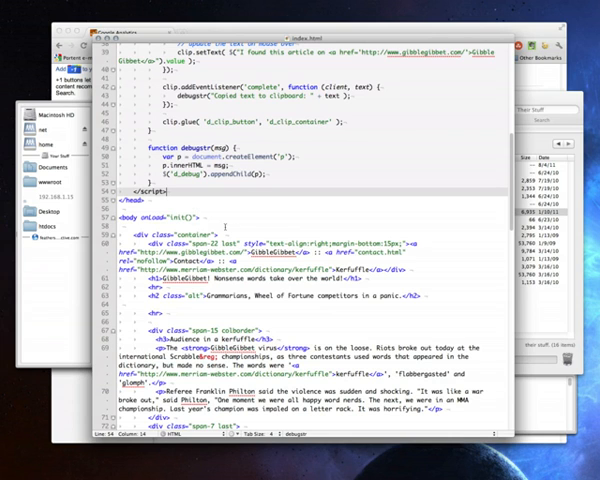